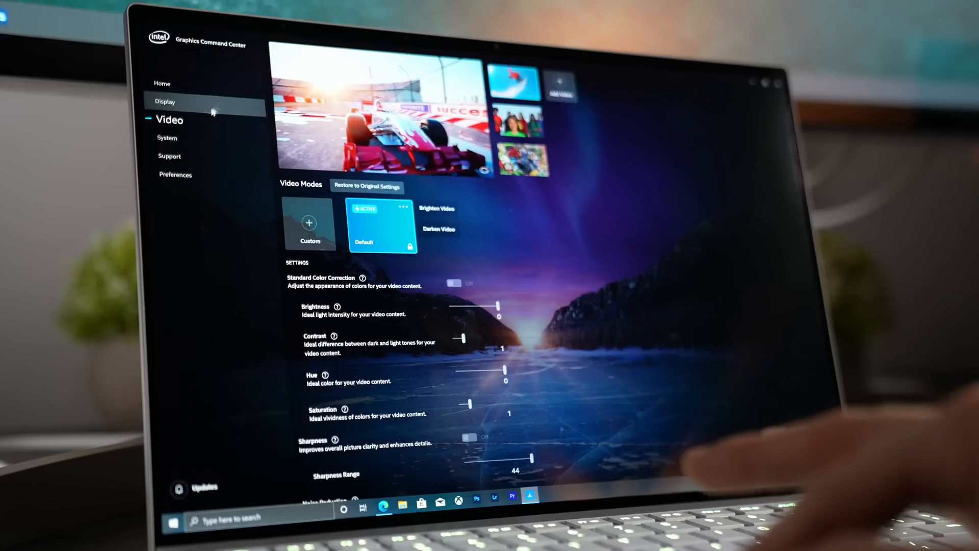
- Show the System Hardware tab listing processor, clock rate, memory, storage and monitor
click(167, 138)
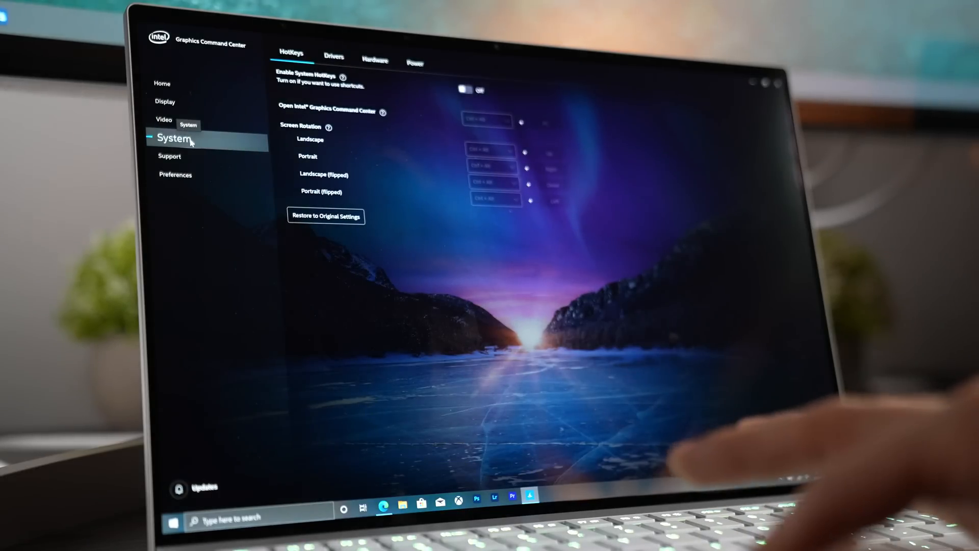
click(375, 56)
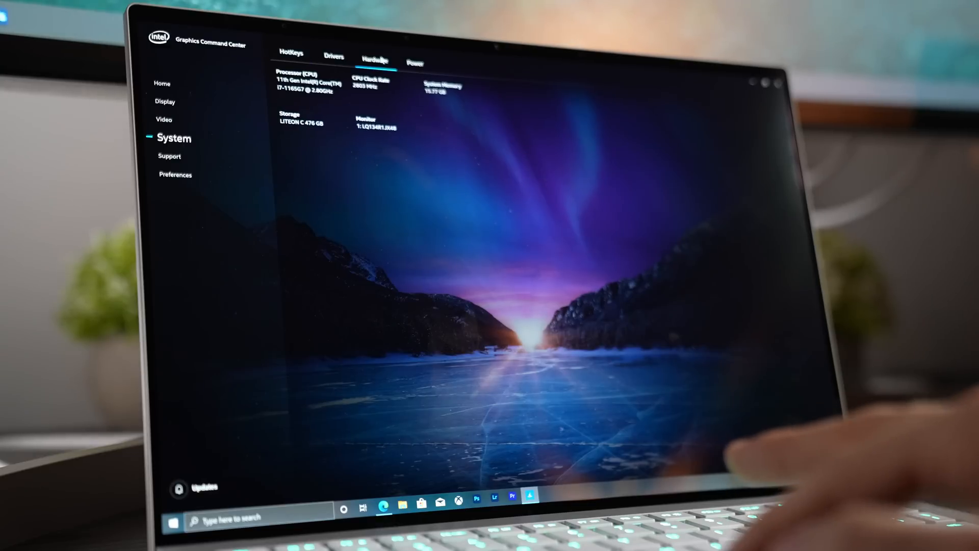
click(333, 55)
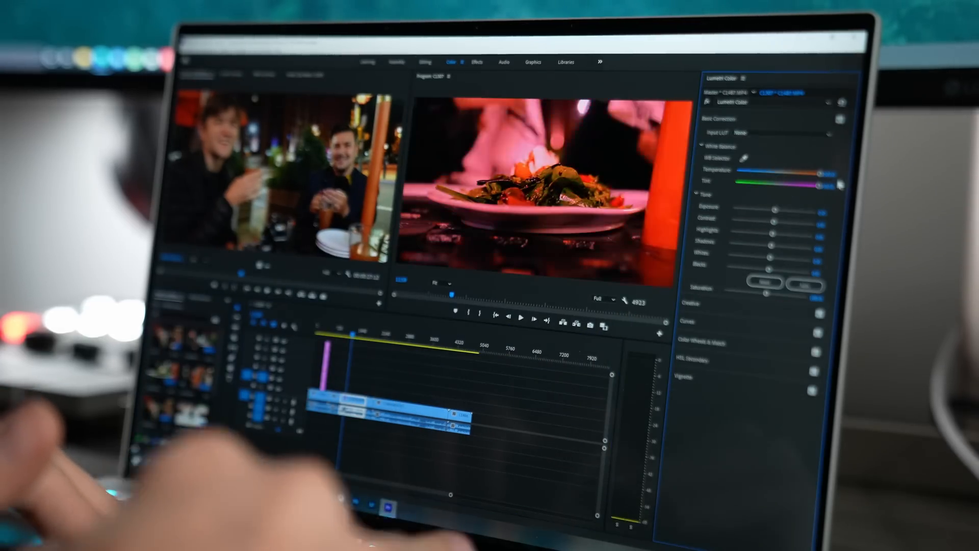
- Grade the food clip with Lumetri Color and add four text layers in Effect Controls
click(520, 318)
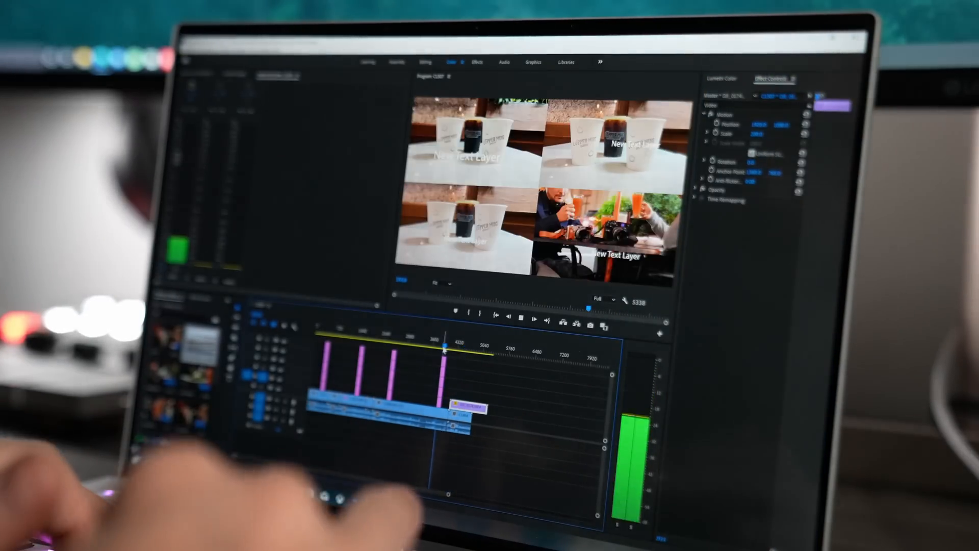
click(532, 62)
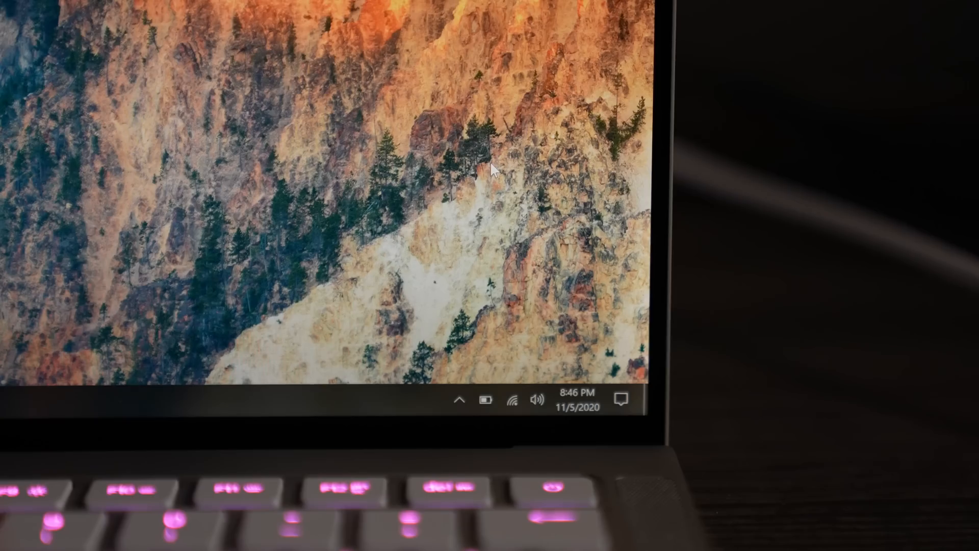
click(487, 400)
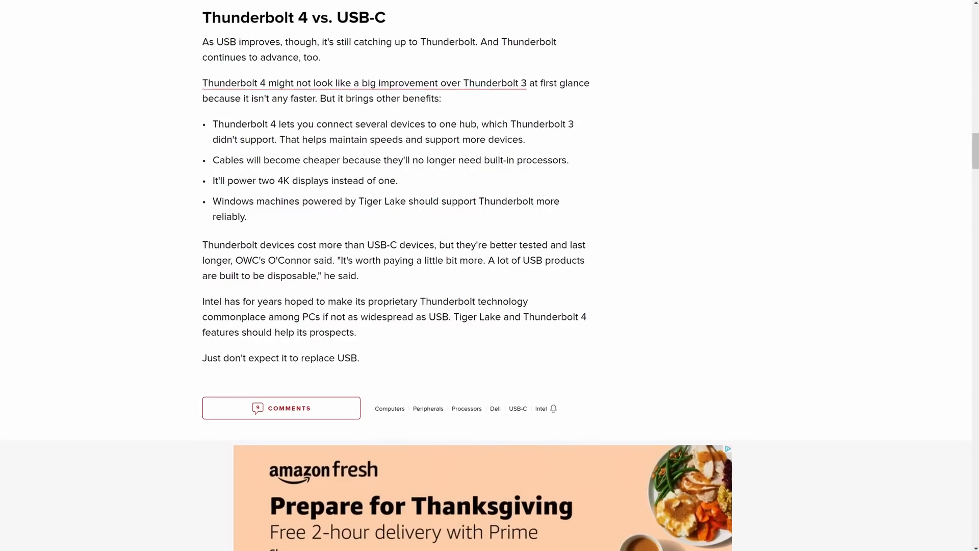
scroll(up, 3)
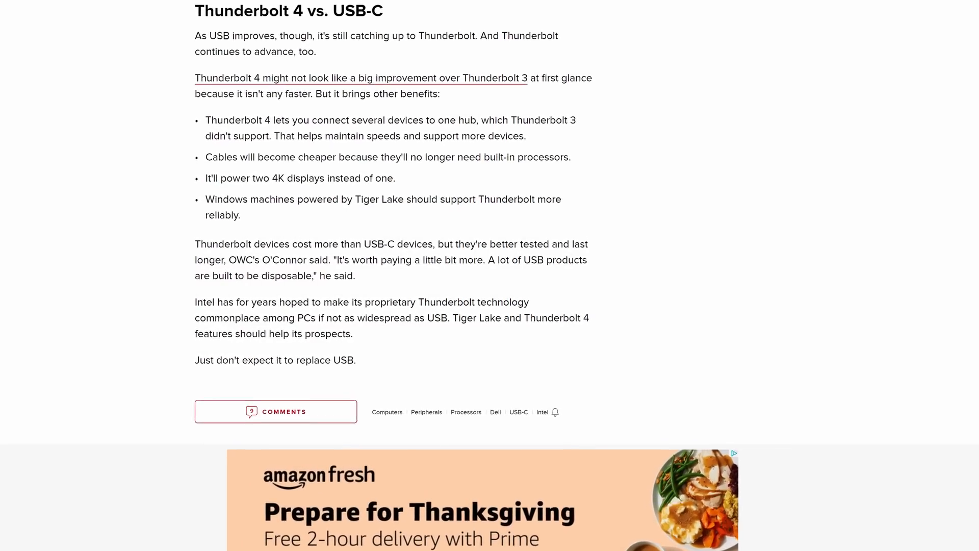
scroll(down, 3)
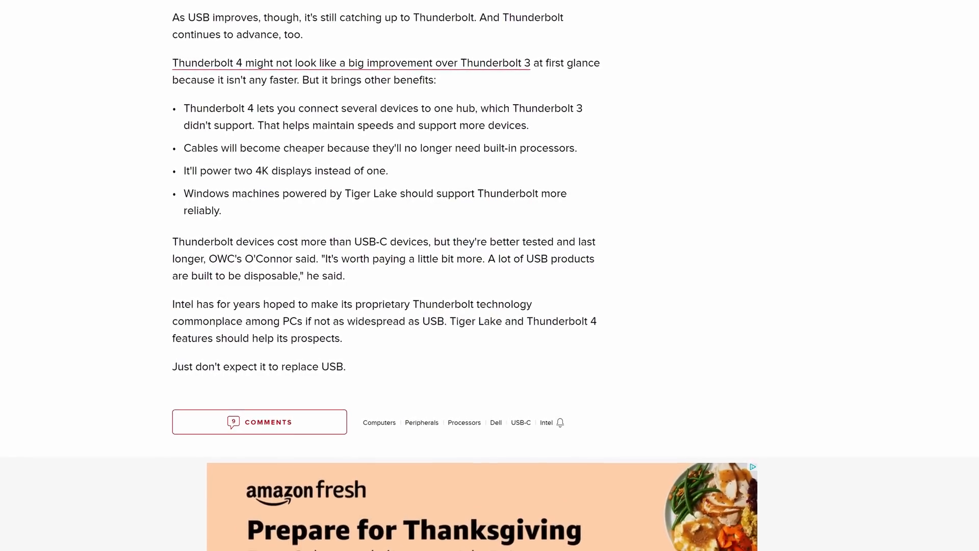
scroll(up, 3)
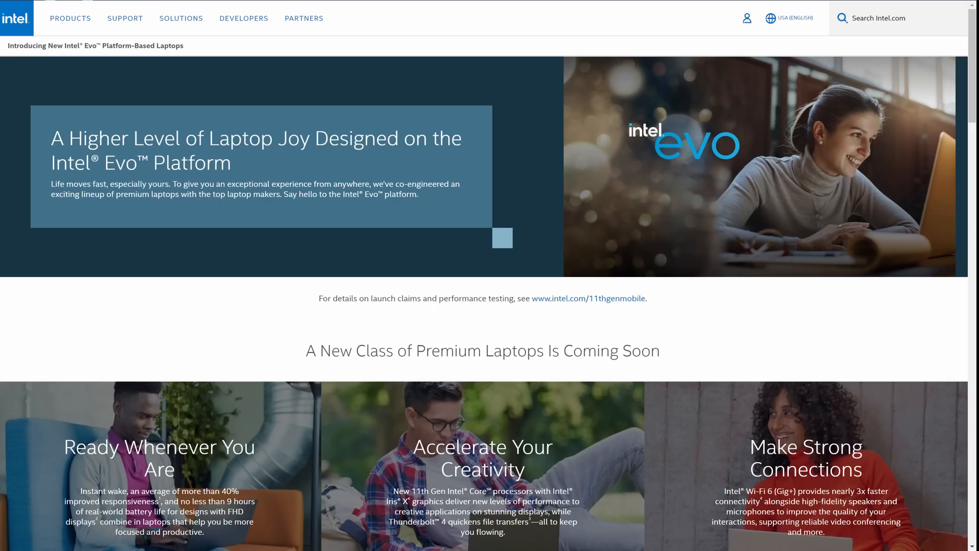
- Scroll the Intel Evo page down to the Acer, Dell, HP, Lenovo and Samsung logos
scroll(down, 3)
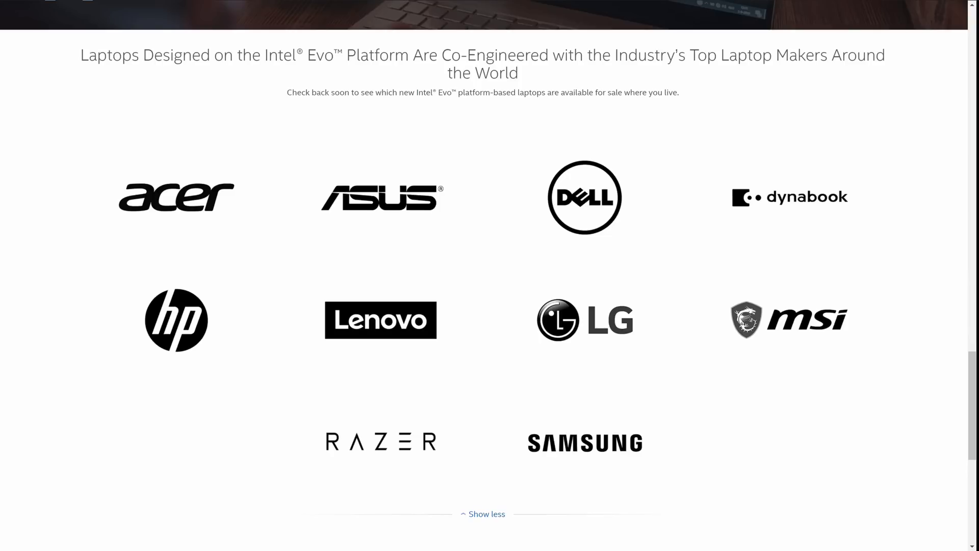